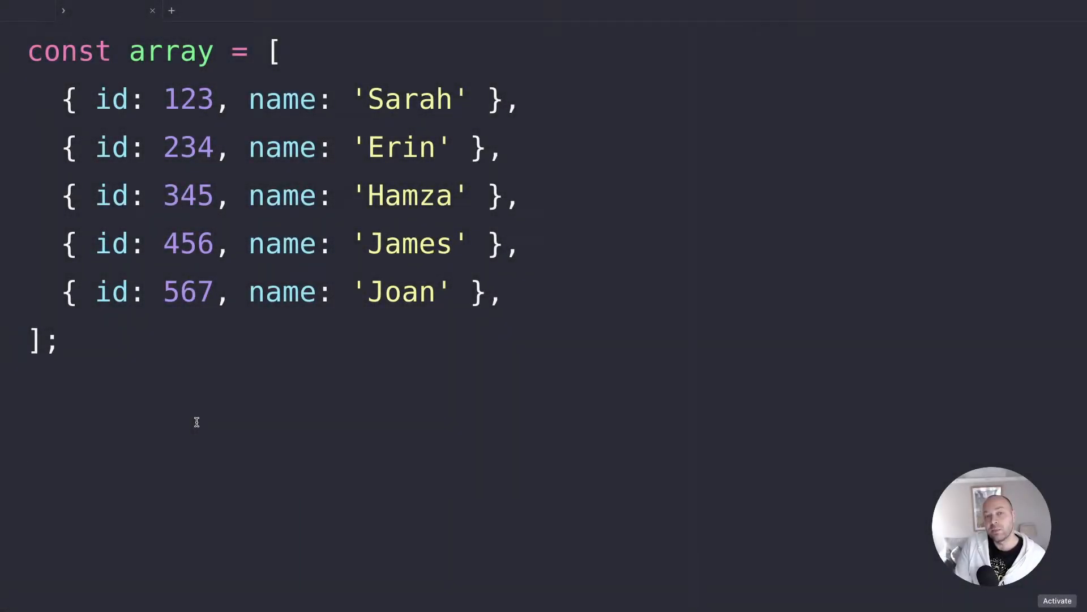
# - Write array.find(item => {}) below the array, leaving the callback body empty
pyautogui.click(28, 435)
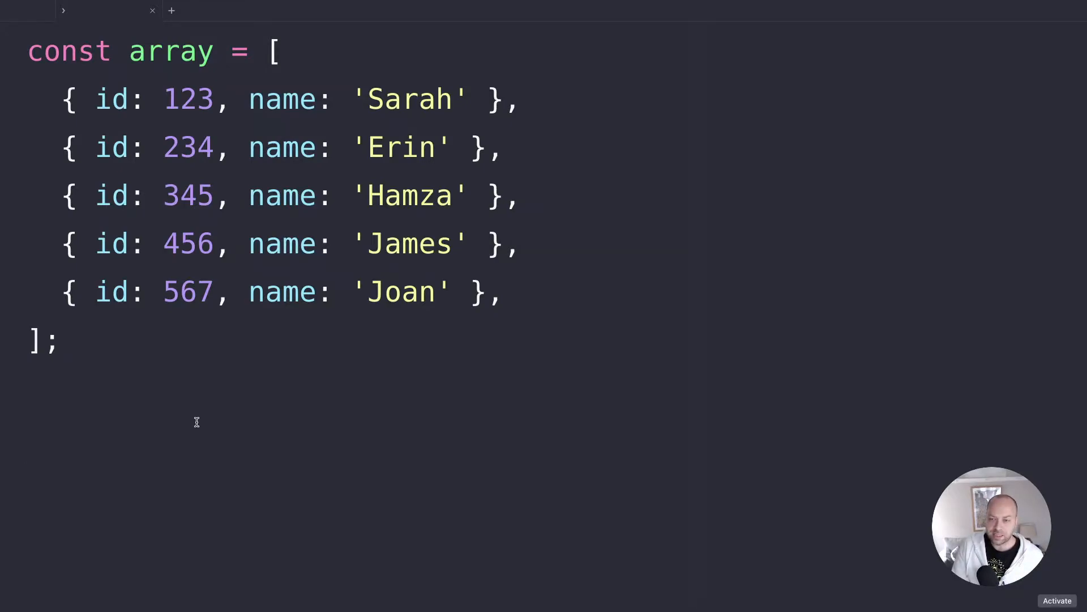
pyautogui.moveTo(204, 371)
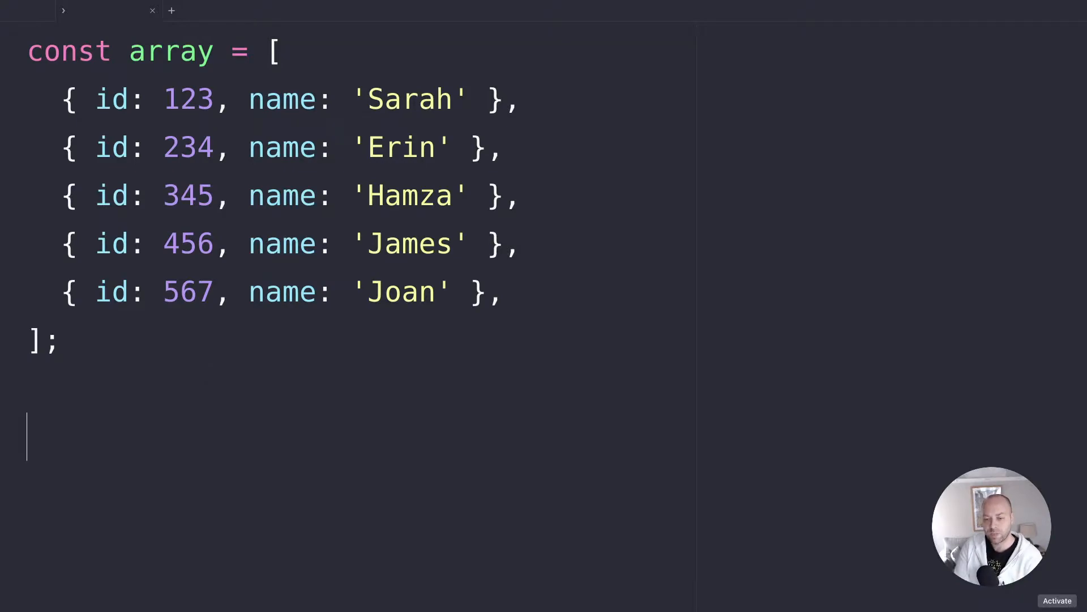
pyautogui.write('array.fin')
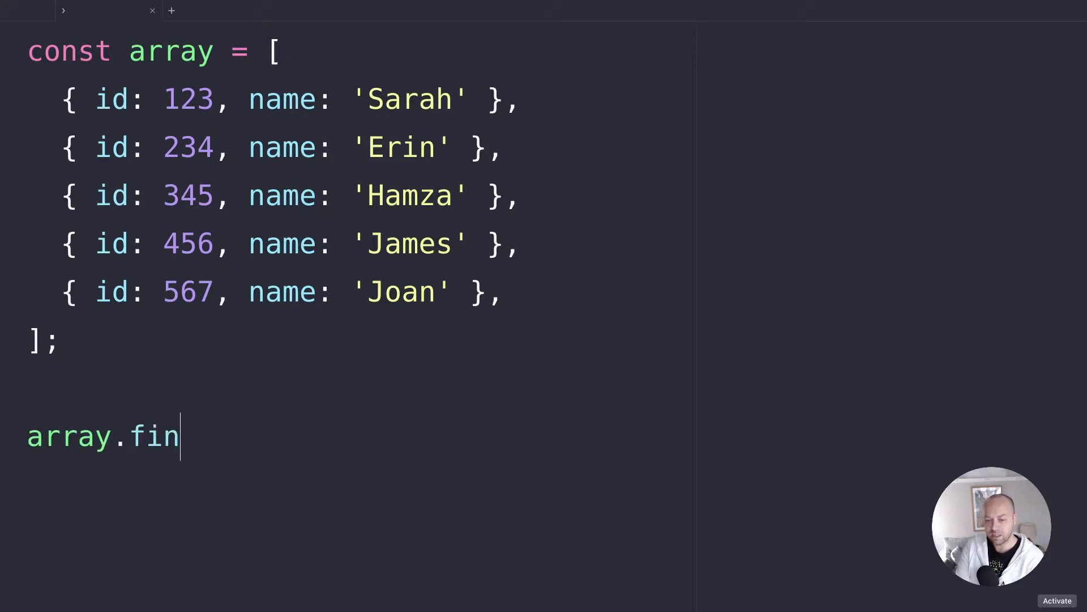
pyautogui.write('d()')
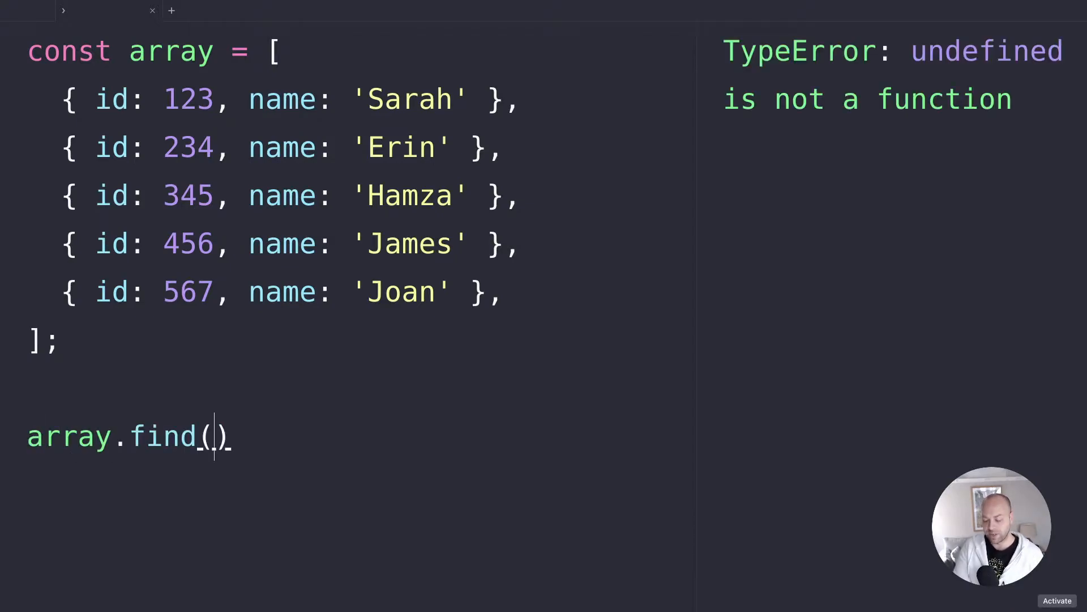
pyautogui.write('item =>')
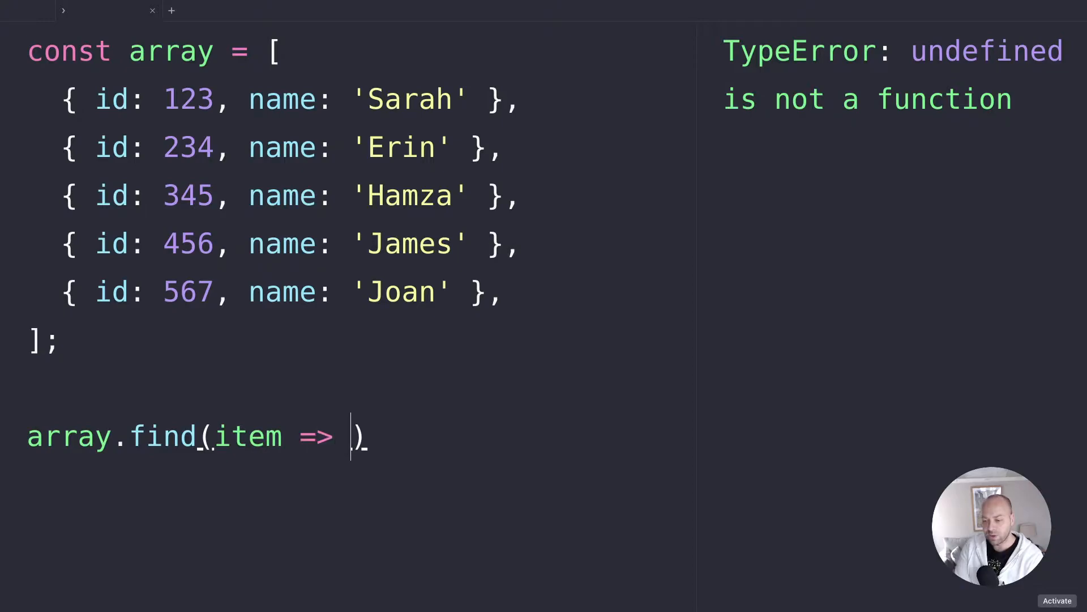
pyautogui.write('{')
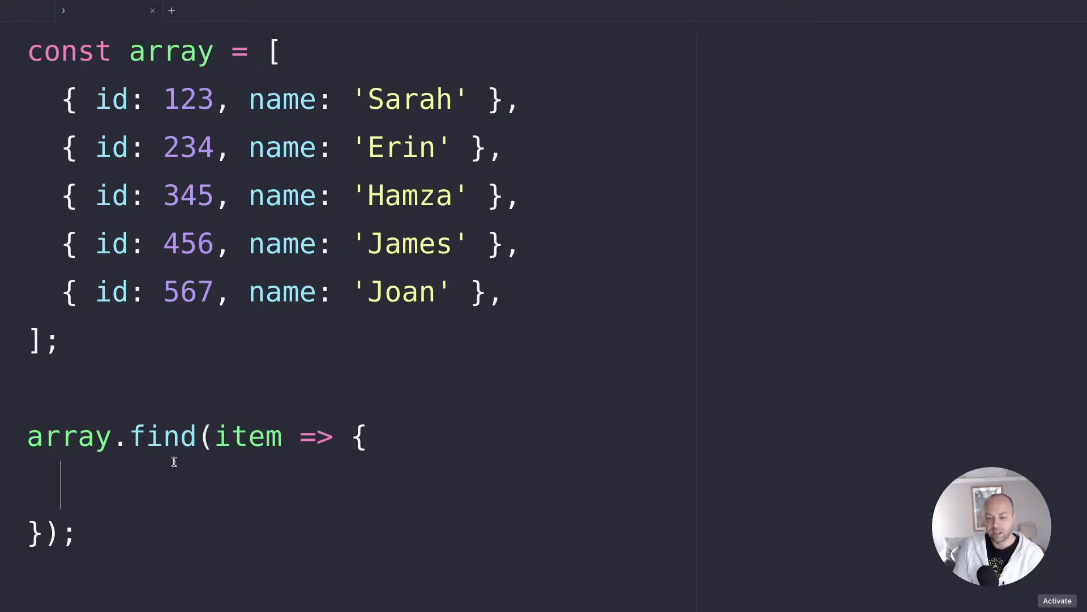
pyautogui.write('console.log')
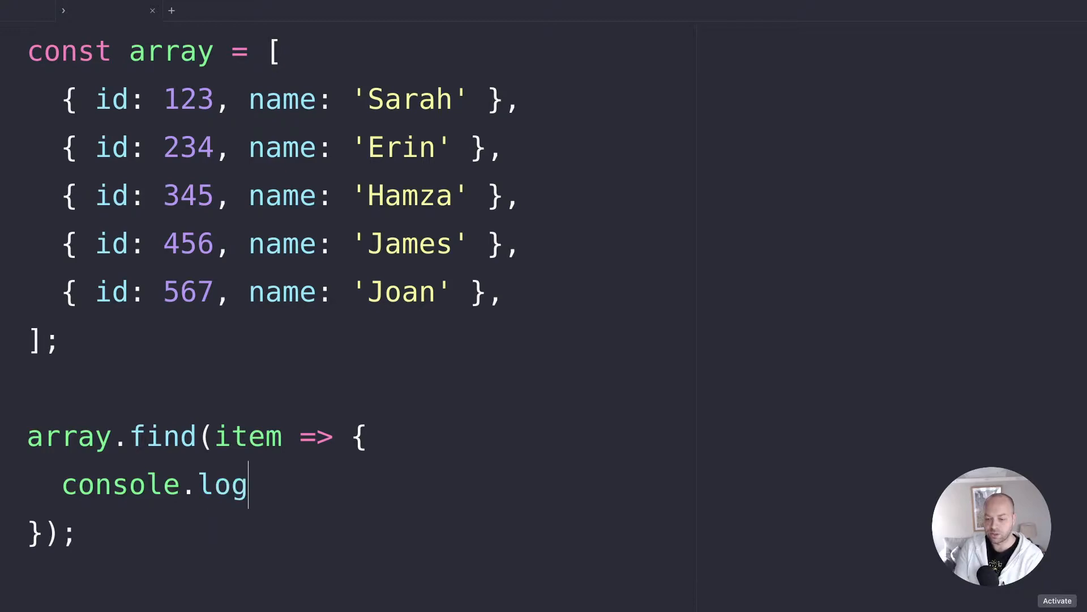
pyautogui.write('(item);')
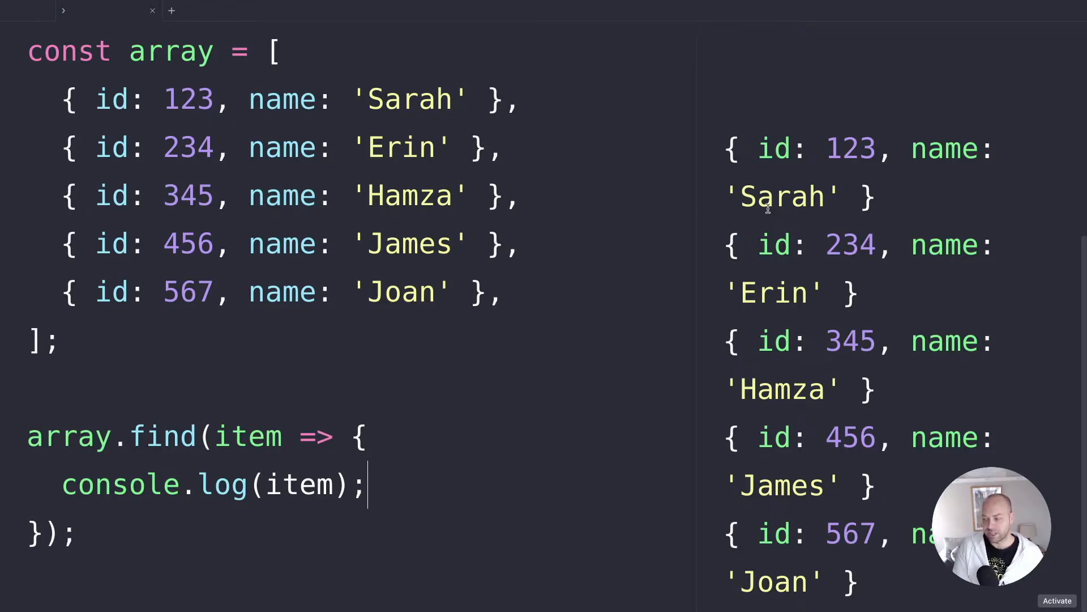
pyautogui.moveTo(290, 440)
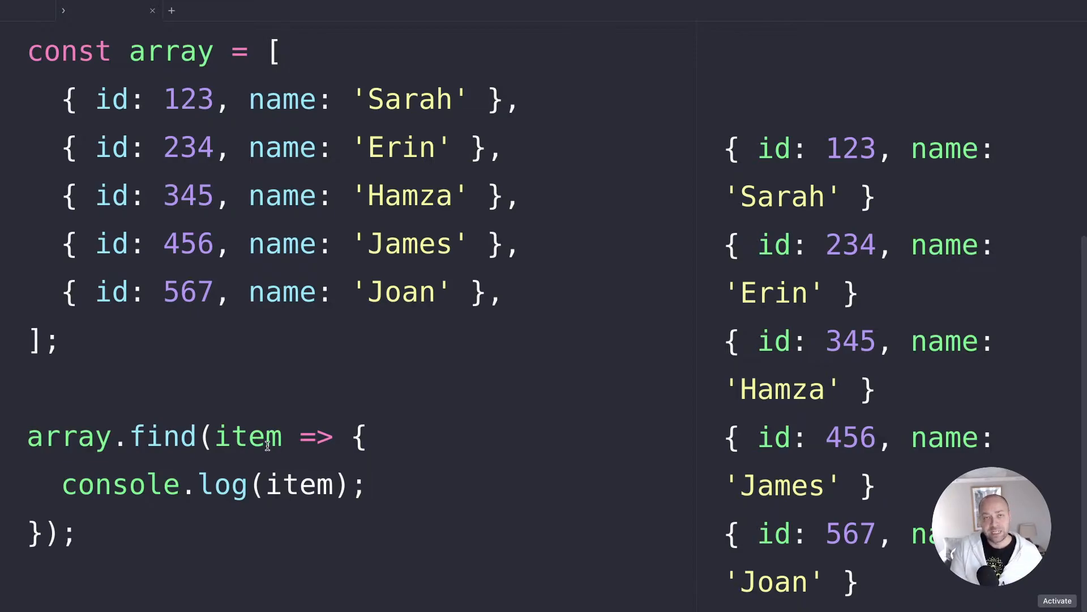
pyautogui.click(364, 484)
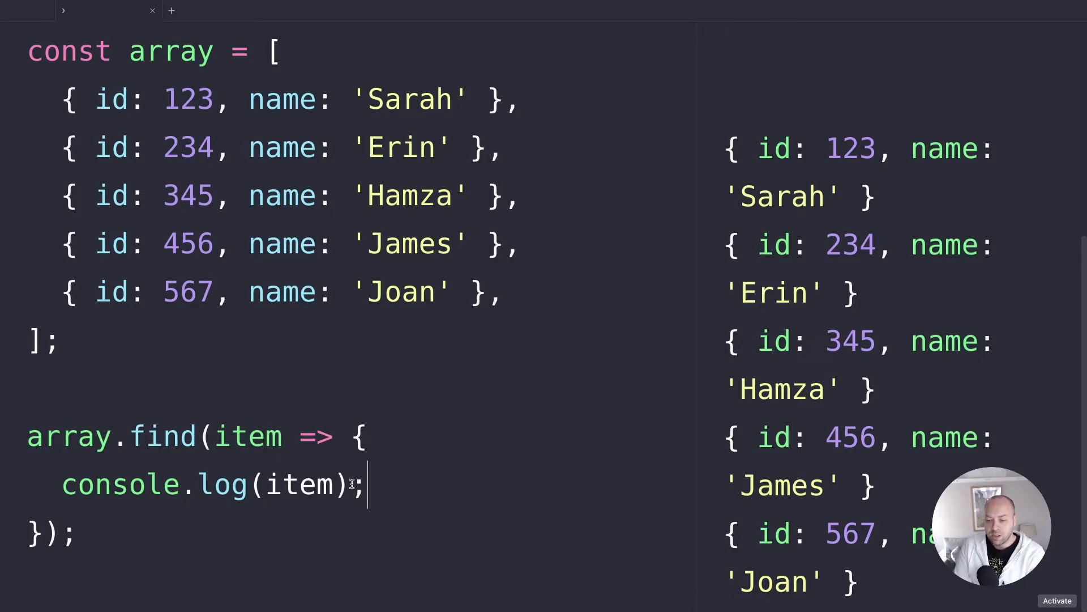
pyautogui.tripleClick(208, 484)
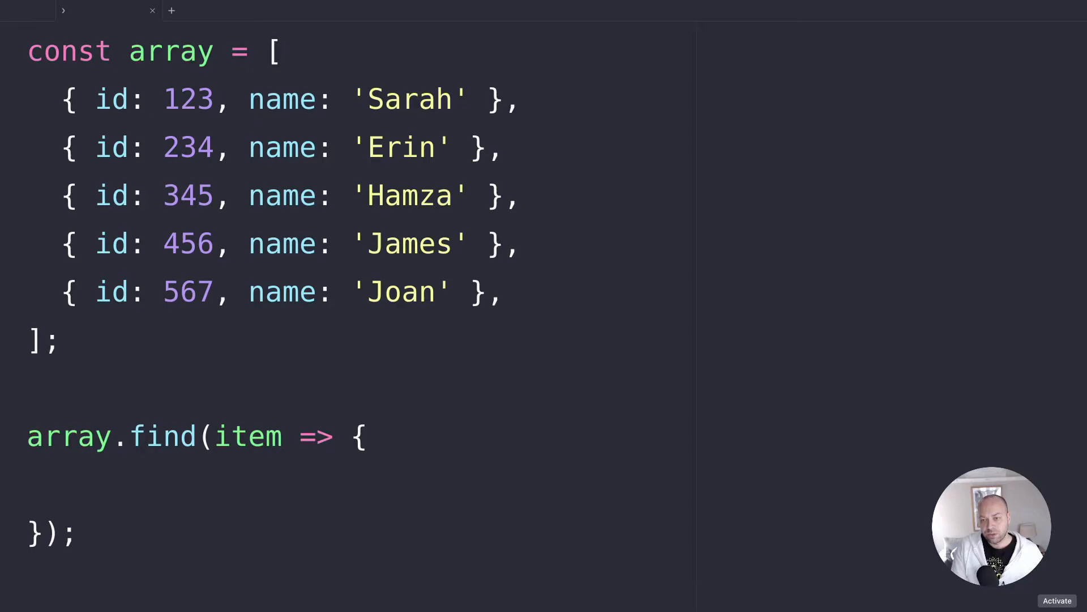
# - Have the callback return true, then change it to return false
pyautogui.click(63, 479)
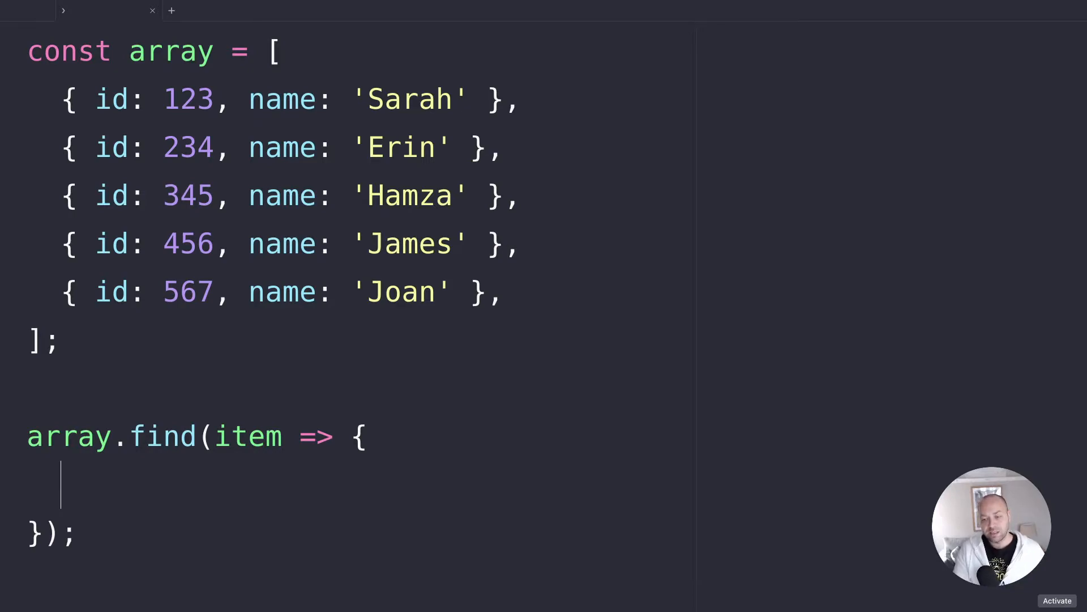
pyautogui.write('re')
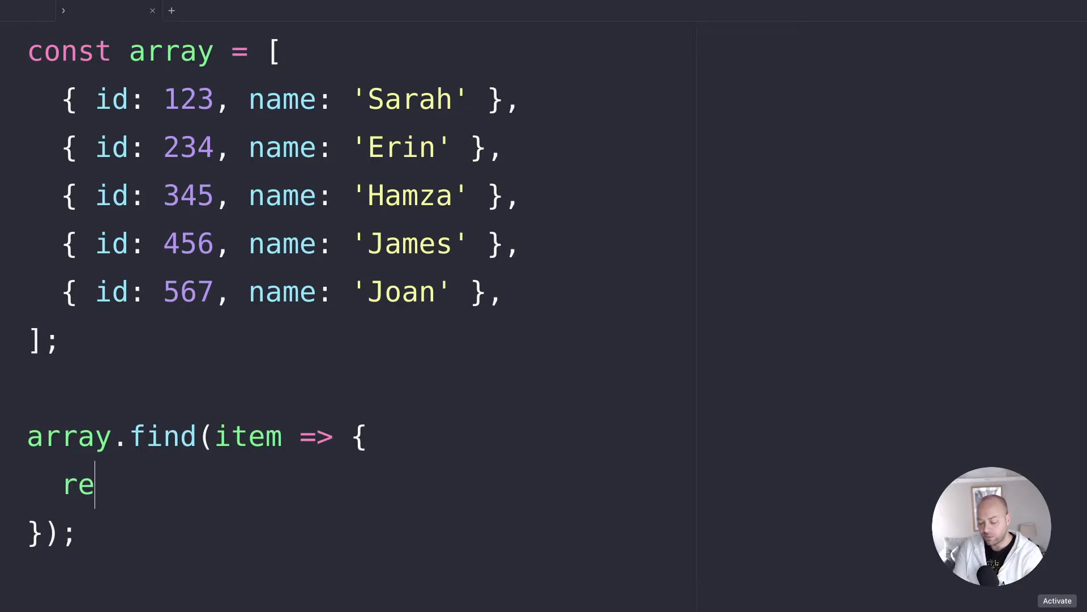
pyautogui.write('turn true;')
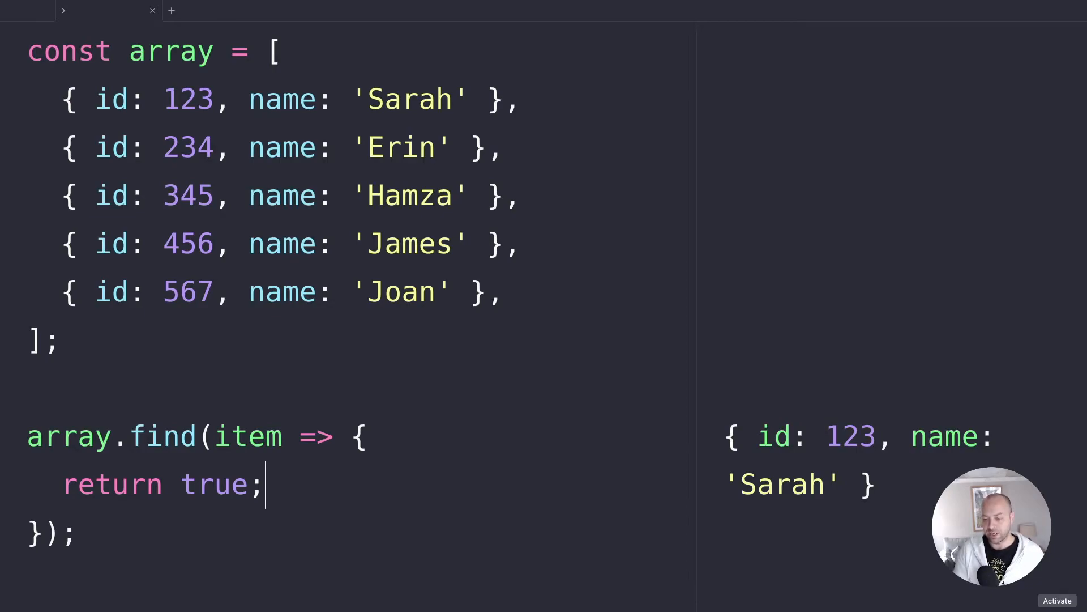
pyautogui.write('false')
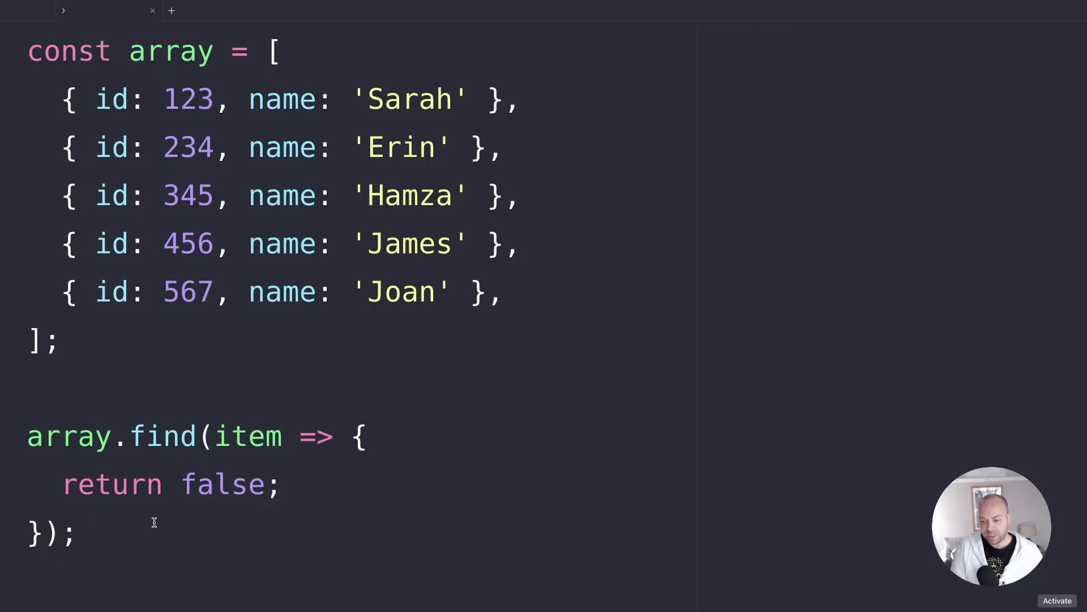
pyautogui.click(282, 483)
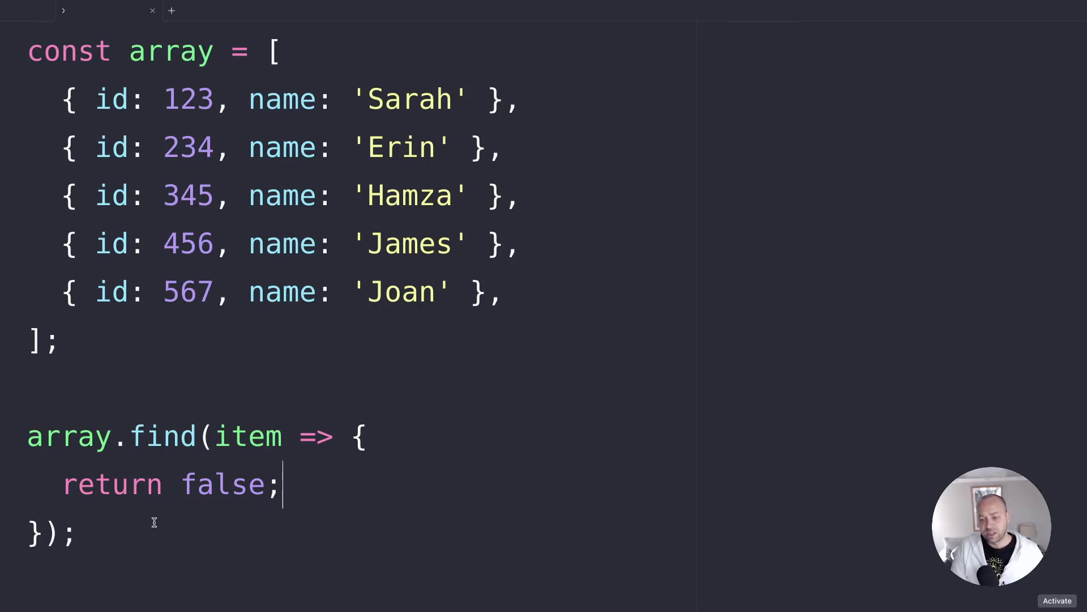
pyautogui.moveTo(500, 483)
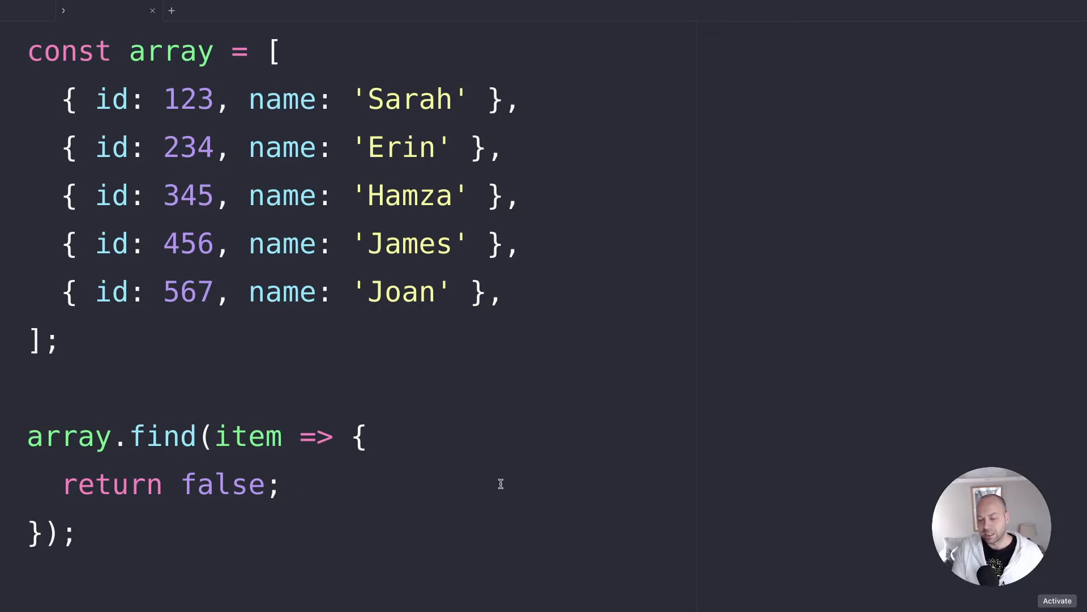
pyautogui.click(283, 483)
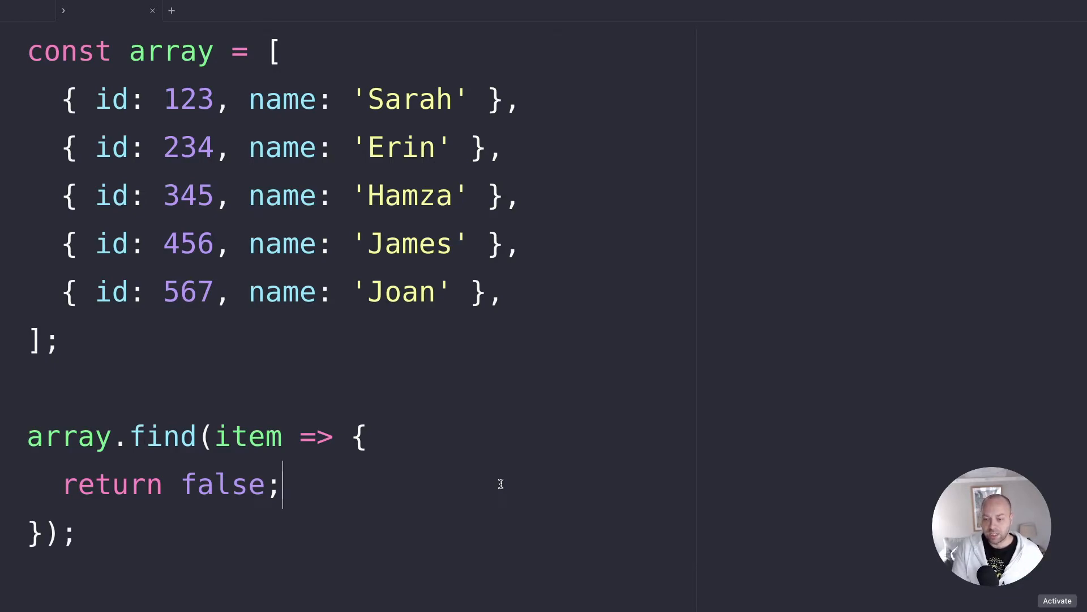
pyautogui.moveTo(315, 479)
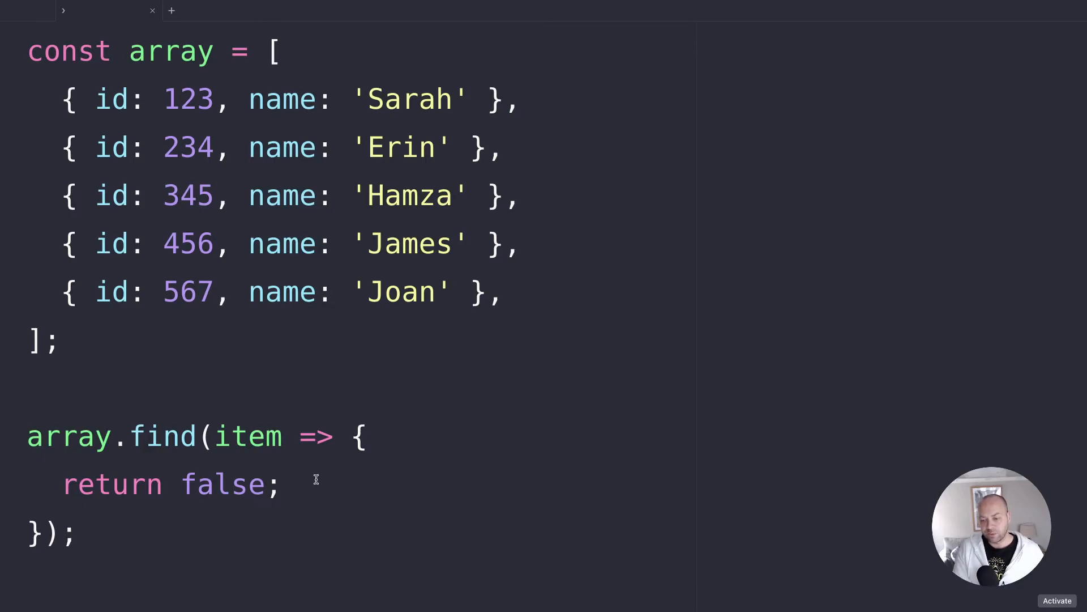
# - Replace false with item.id === 345, then change the id to 3456
pyautogui.doubleClick(226, 483)
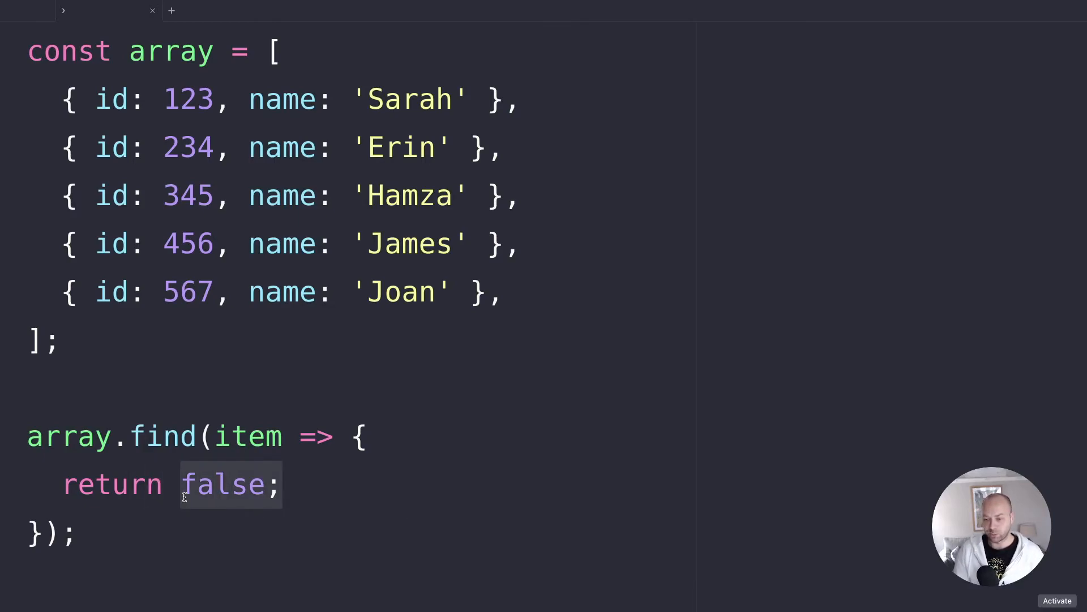
pyautogui.write('item')
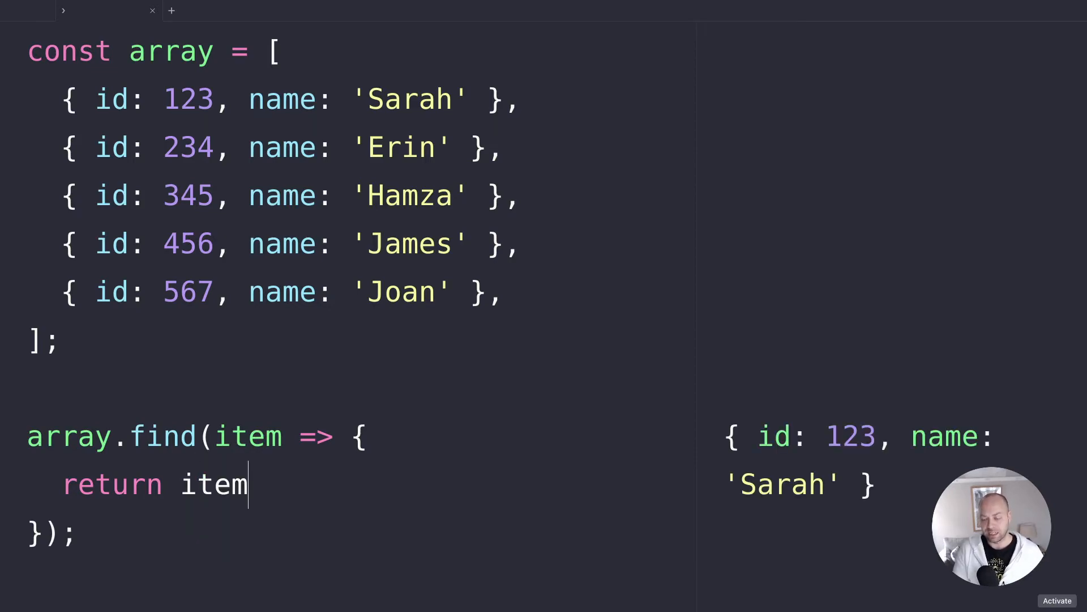
pyautogui.write('.id ===')
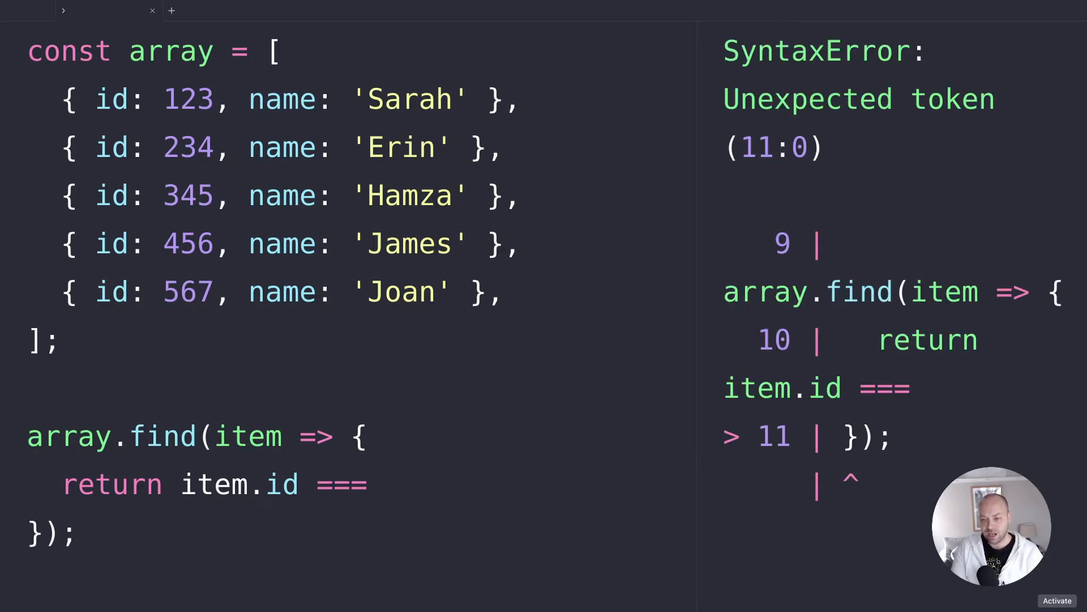
pyautogui.write('345')
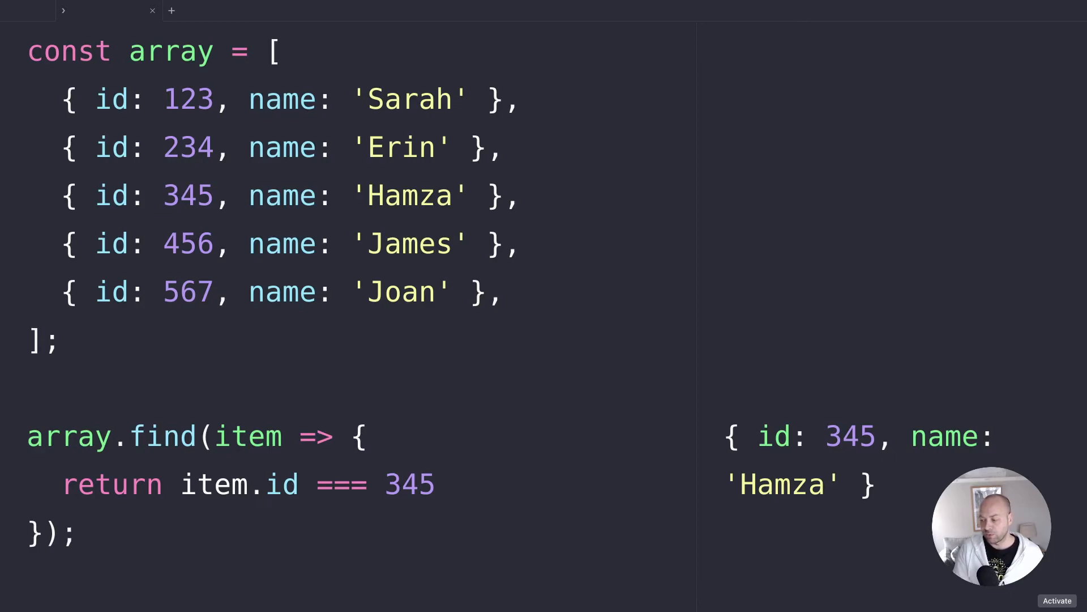
pyautogui.click(436, 484)
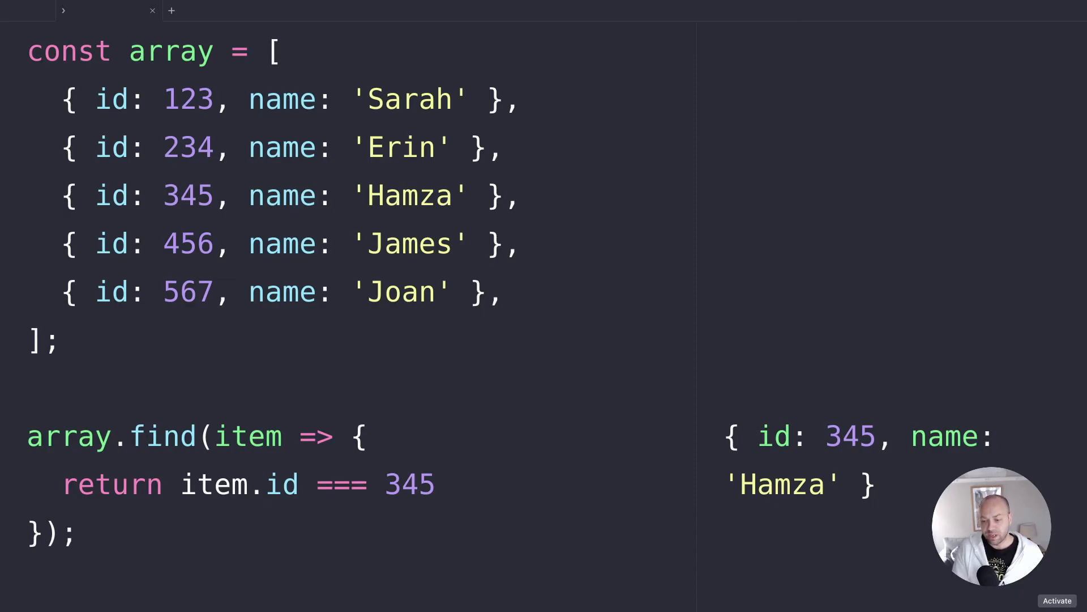
pyautogui.write('6')
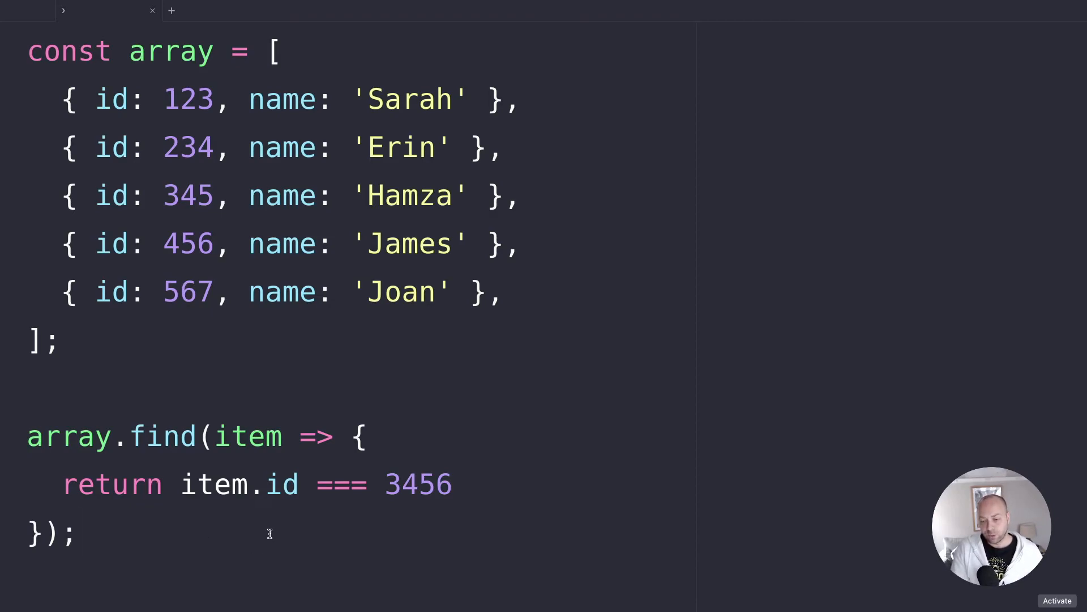
# - Drop the trailing semicolon and append || { name: 'Unknown' } after the find call
pyautogui.press('Backspace')
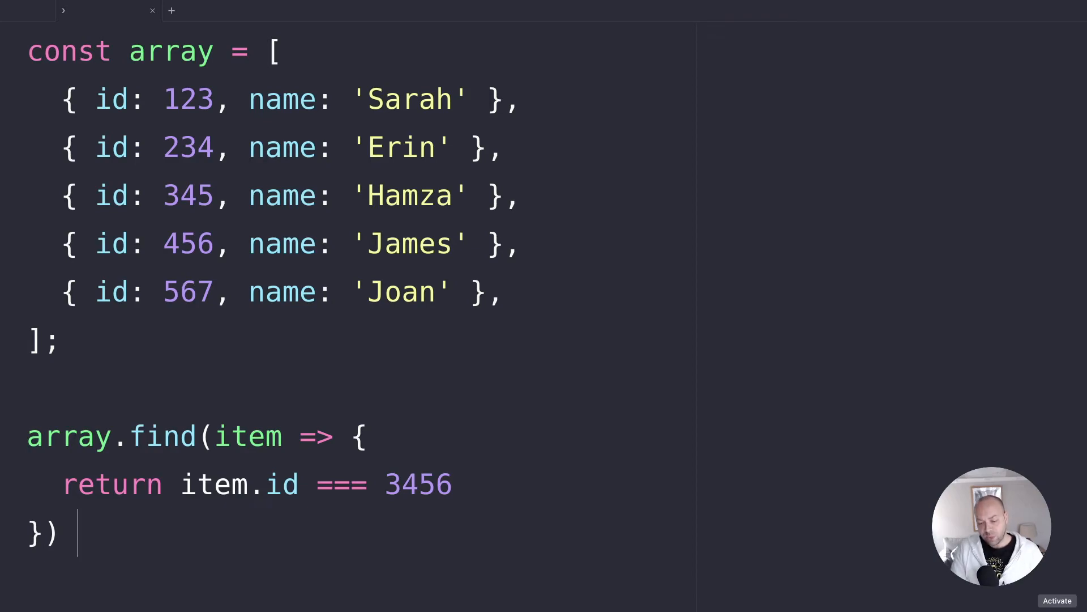
pyautogui.write('||')
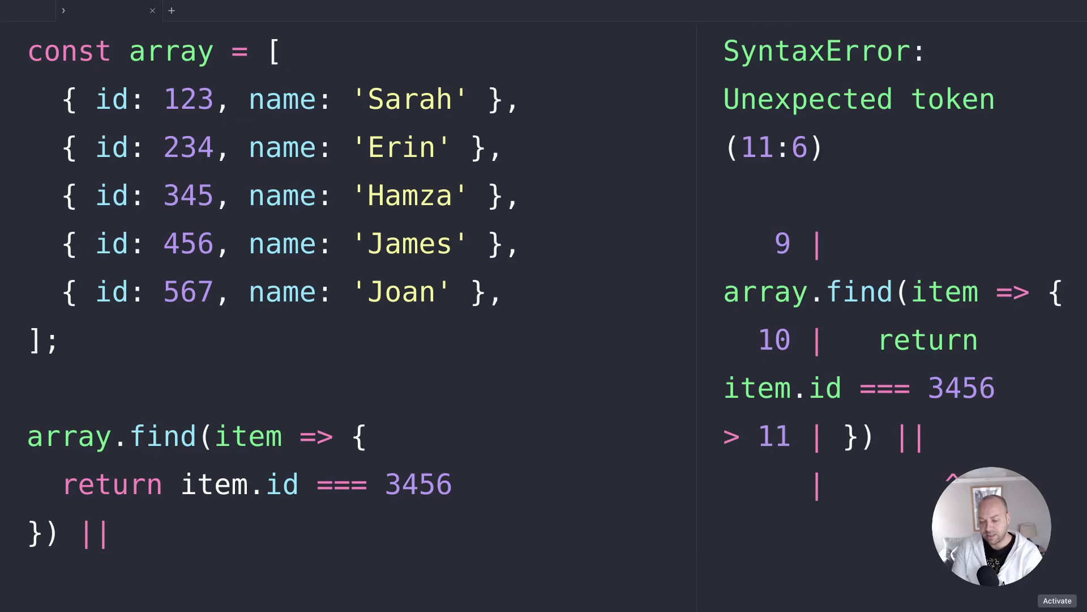
pyautogui.write('{ }')
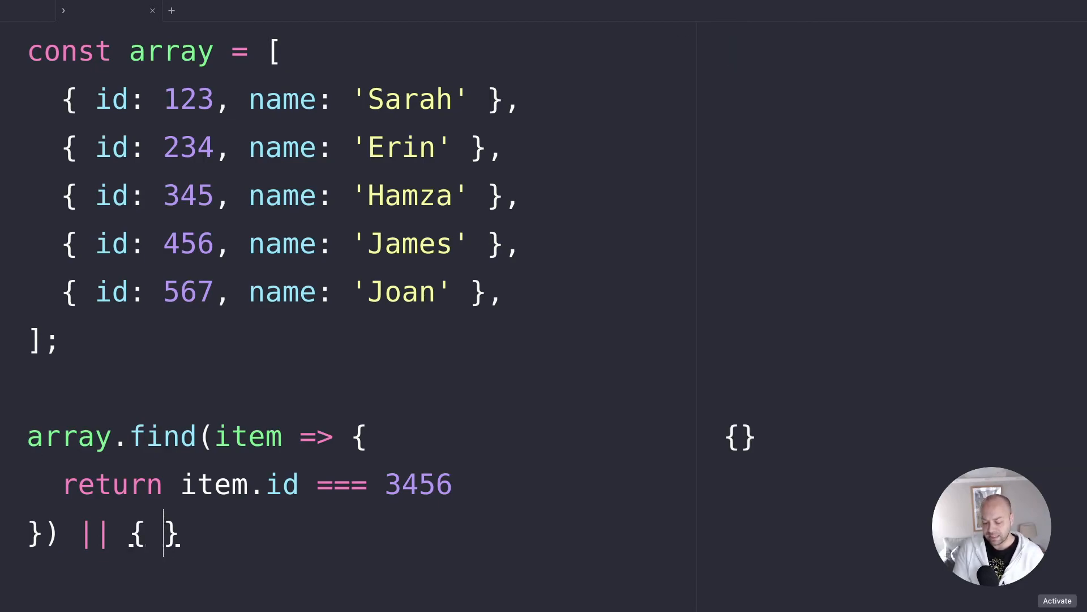
pyautogui.write("name: ''")
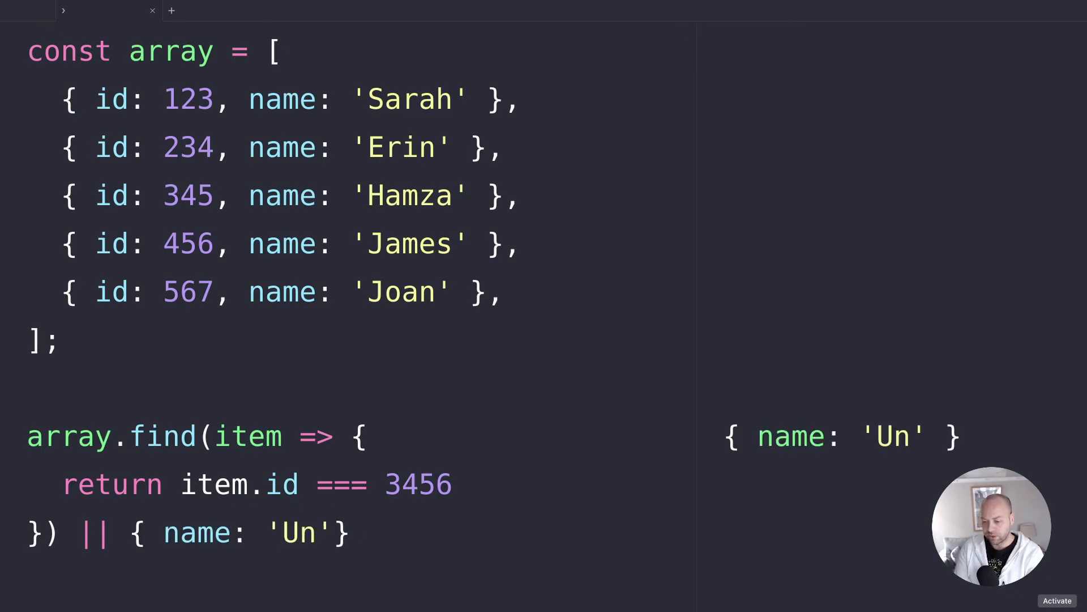
pyautogui.write('known')
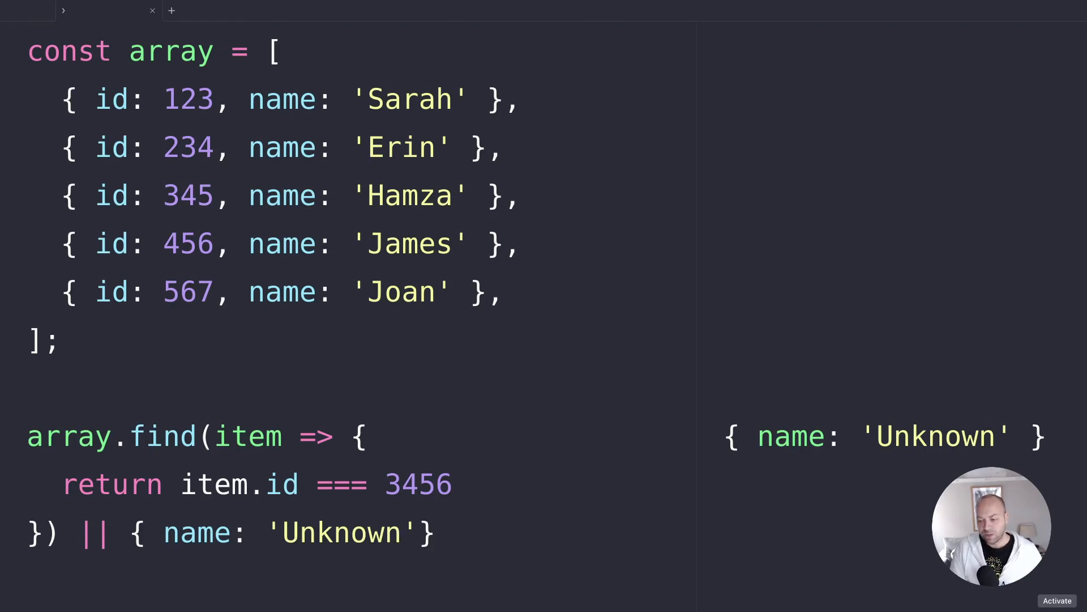
pyautogui.click(402, 533)
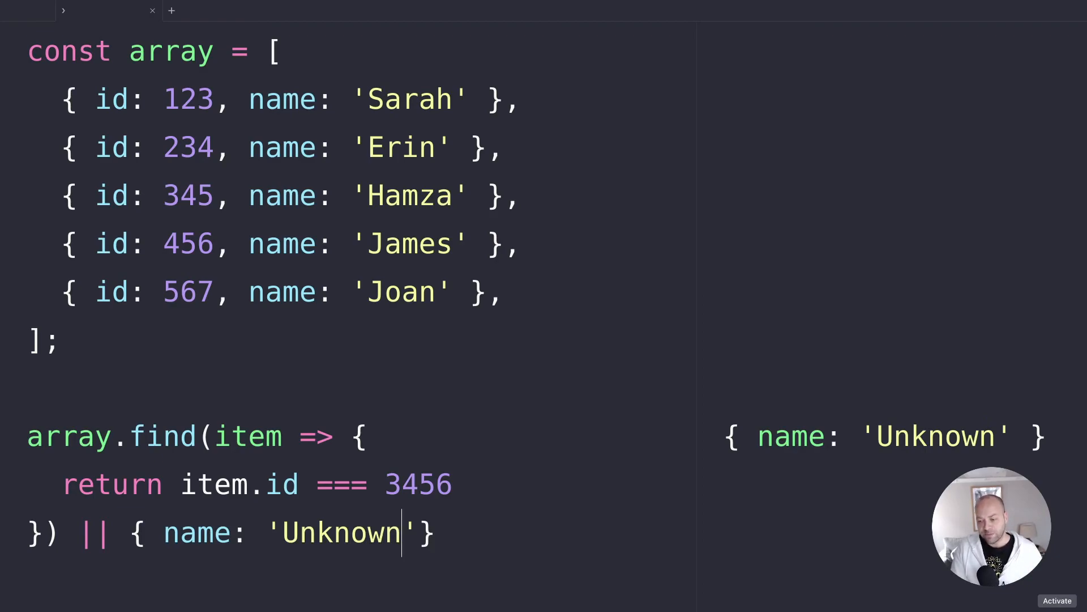